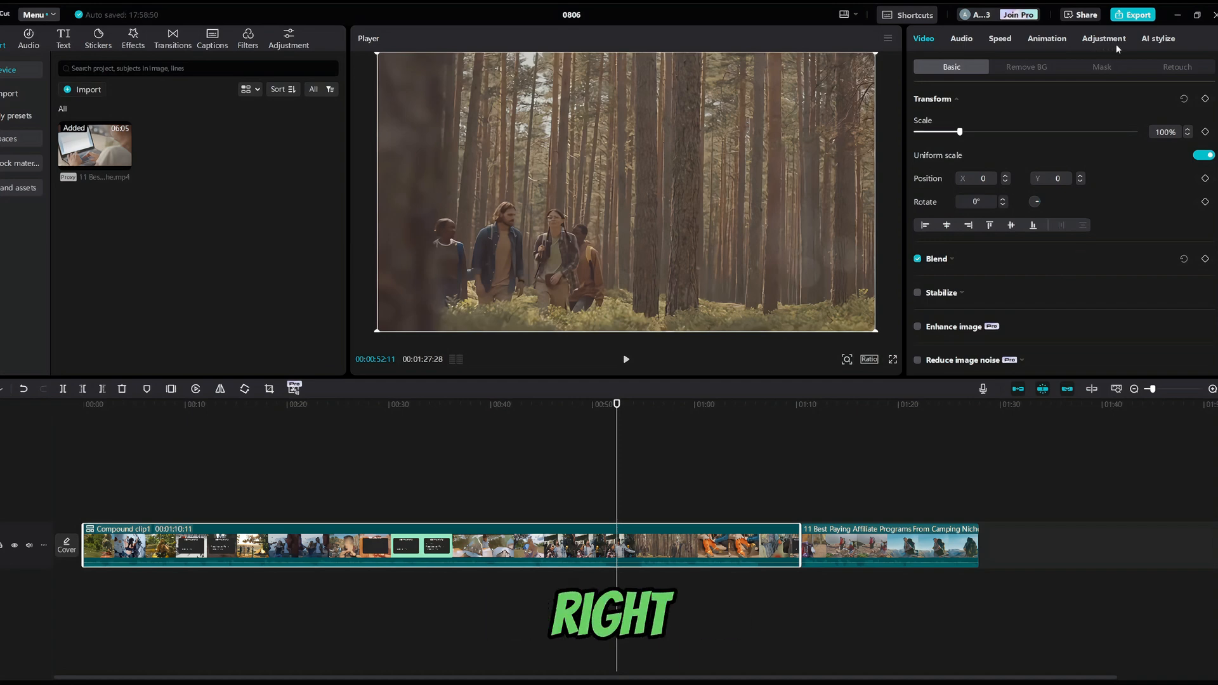
Show the compound clip's Adjustment tab and its Lightness controls, including exposure.
left_click(1103, 38)
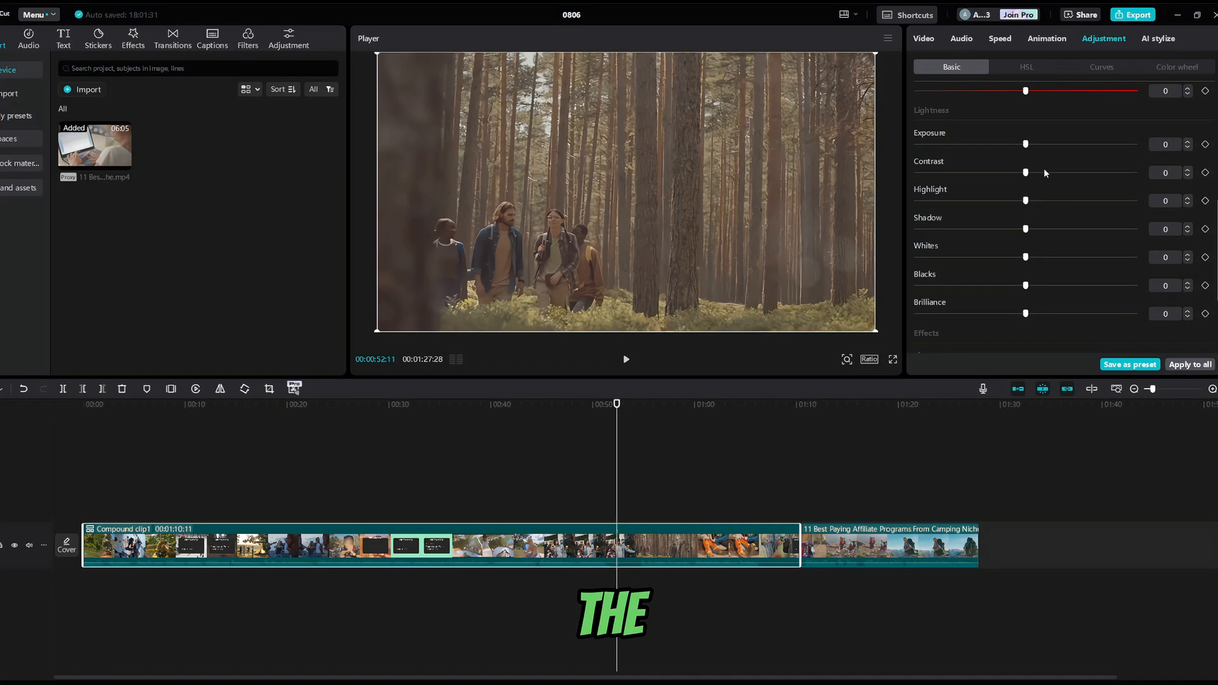
scroll("up", 3)
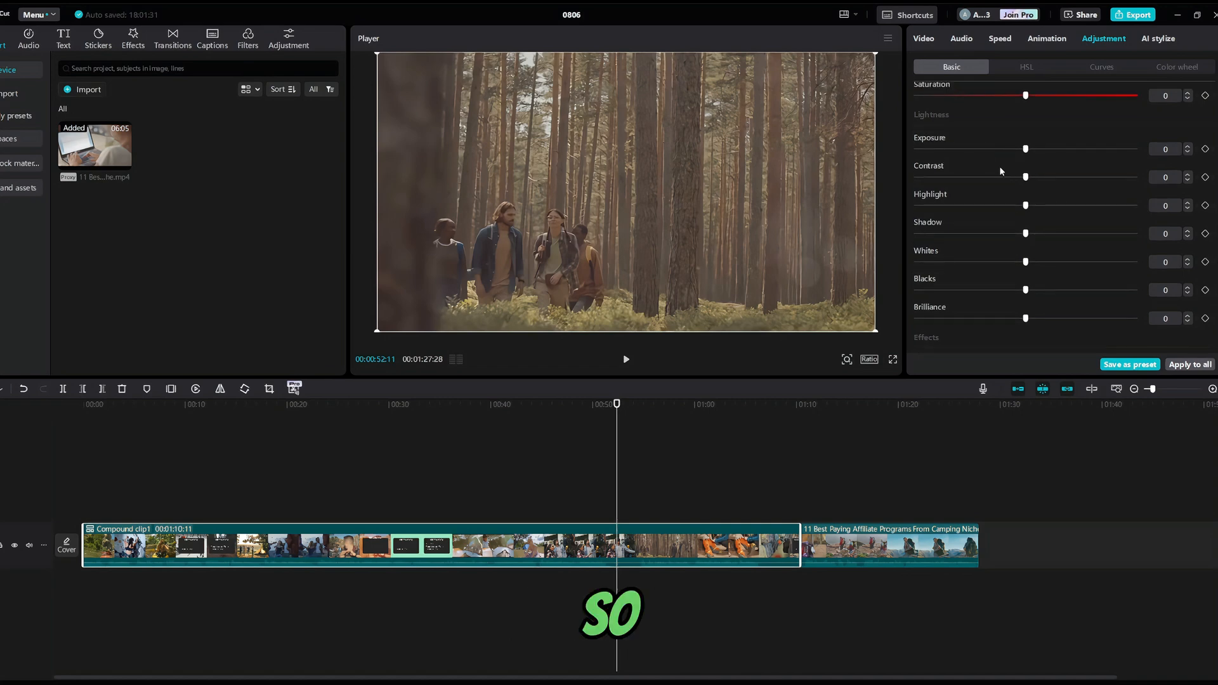